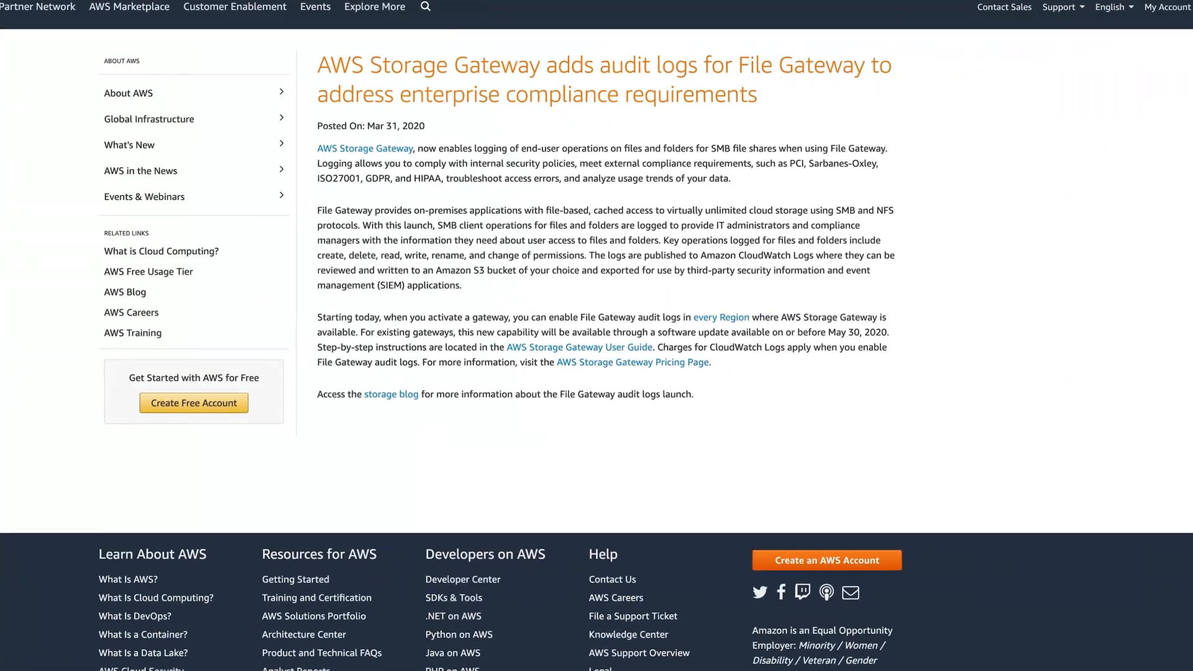
scroll("down", 3)
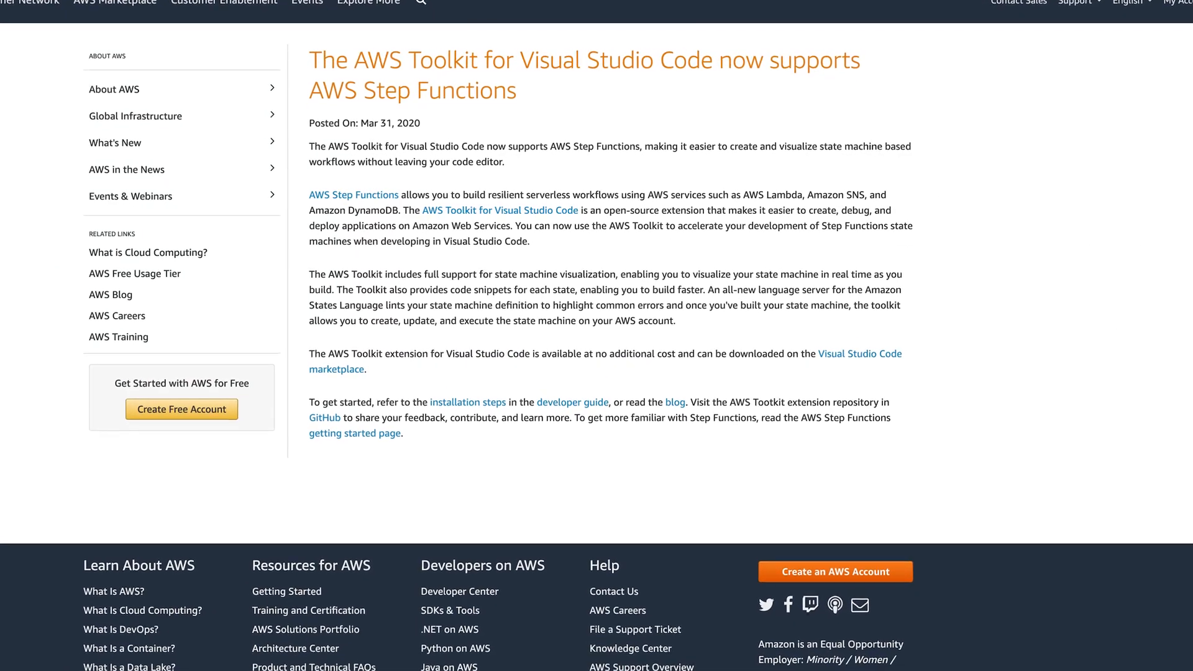
scroll("up", 3)
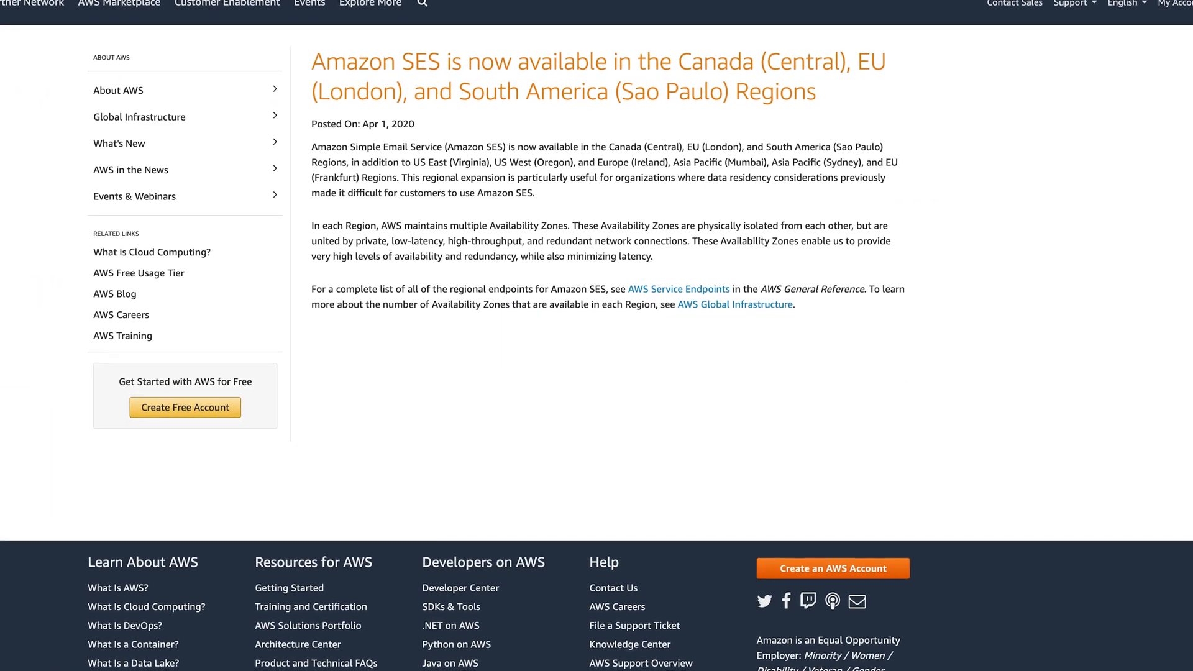
scroll("down", 3)
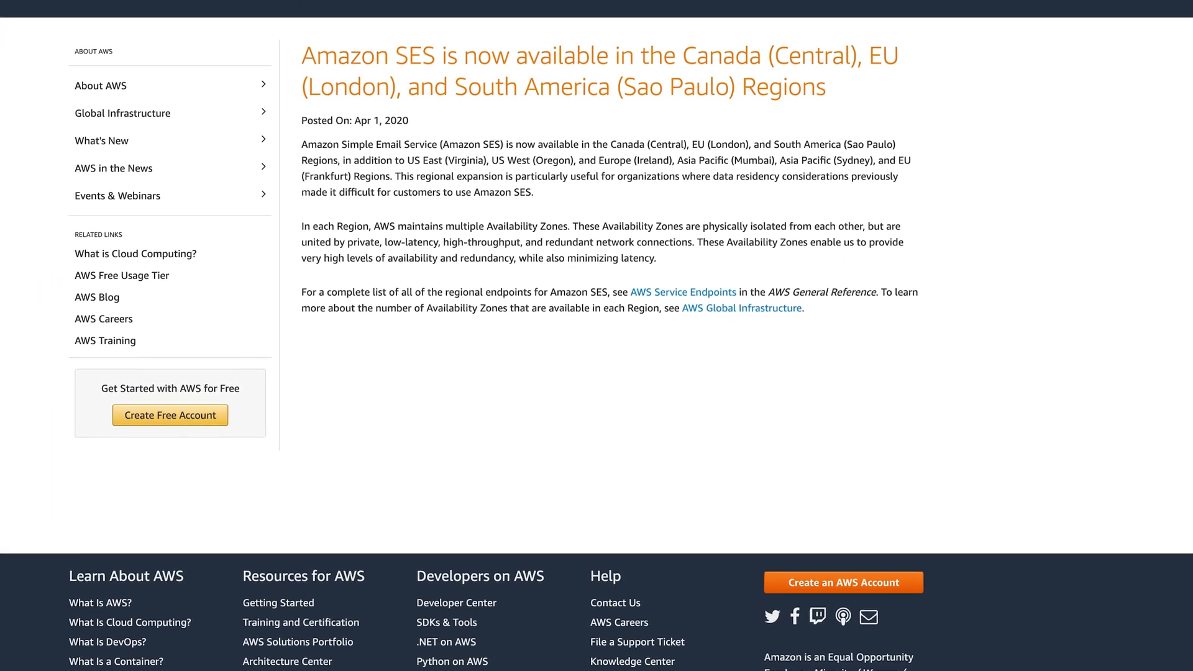